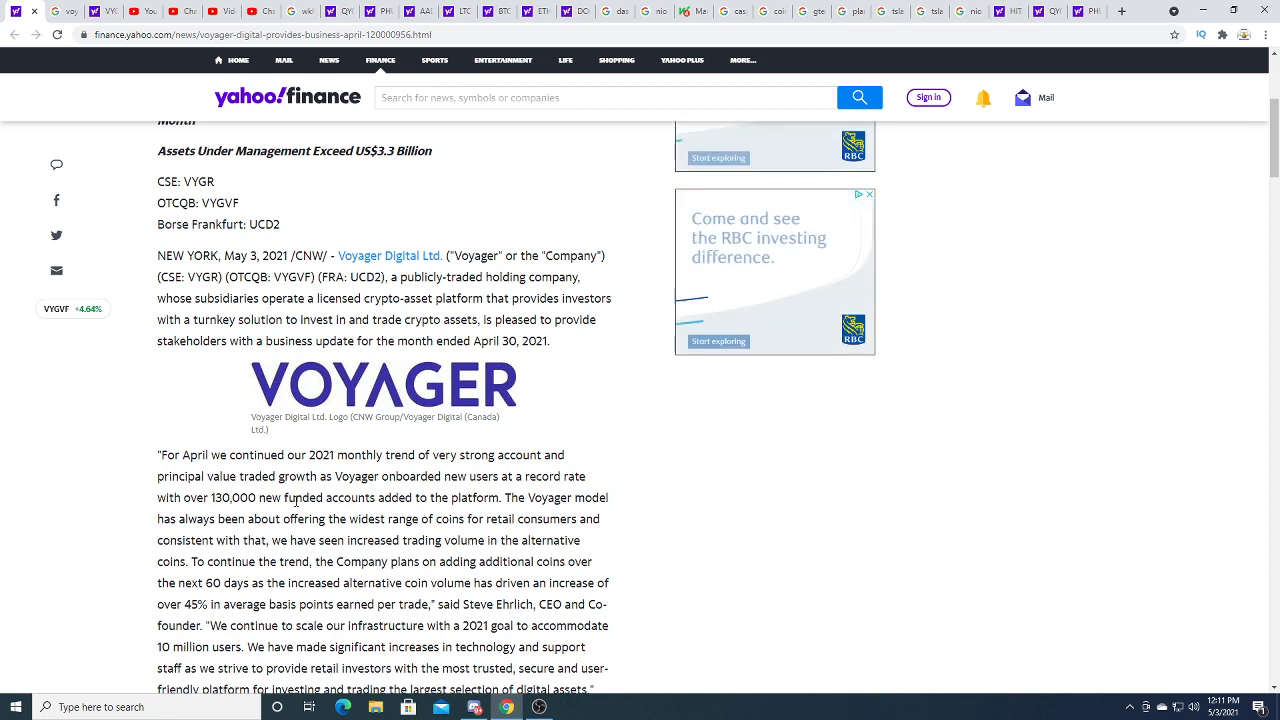
pyautogui.scroll(-3)
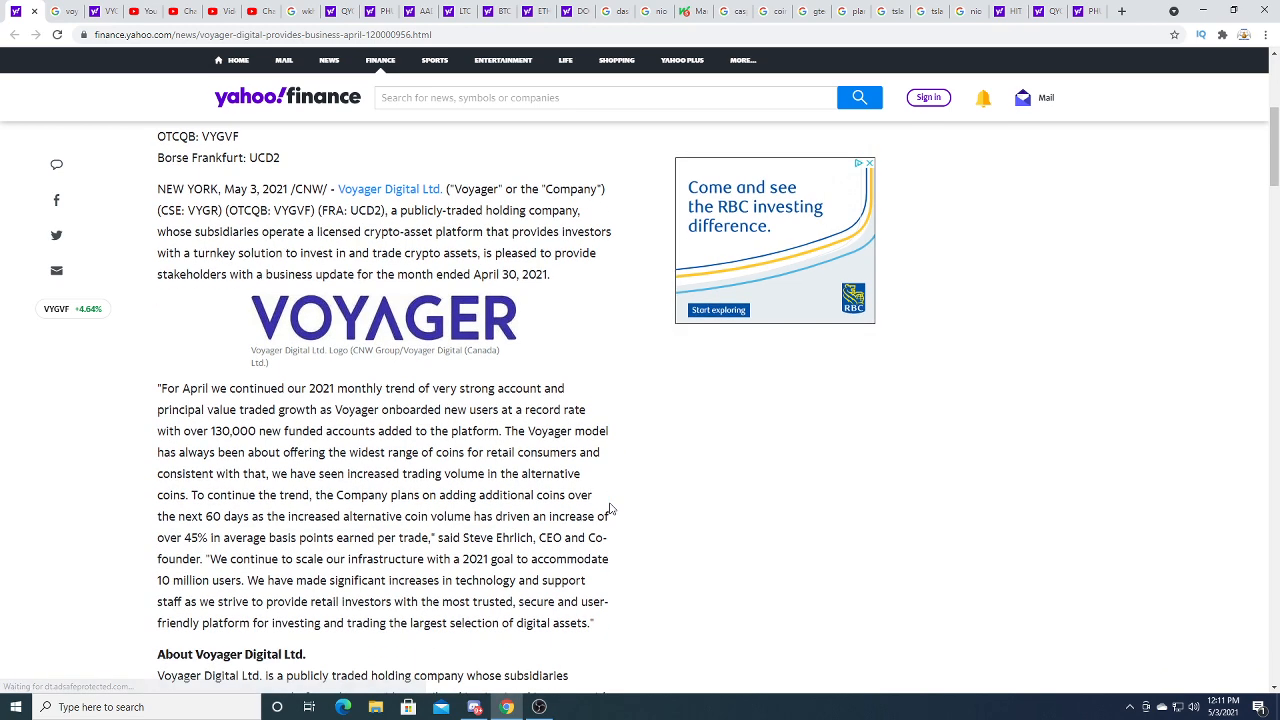